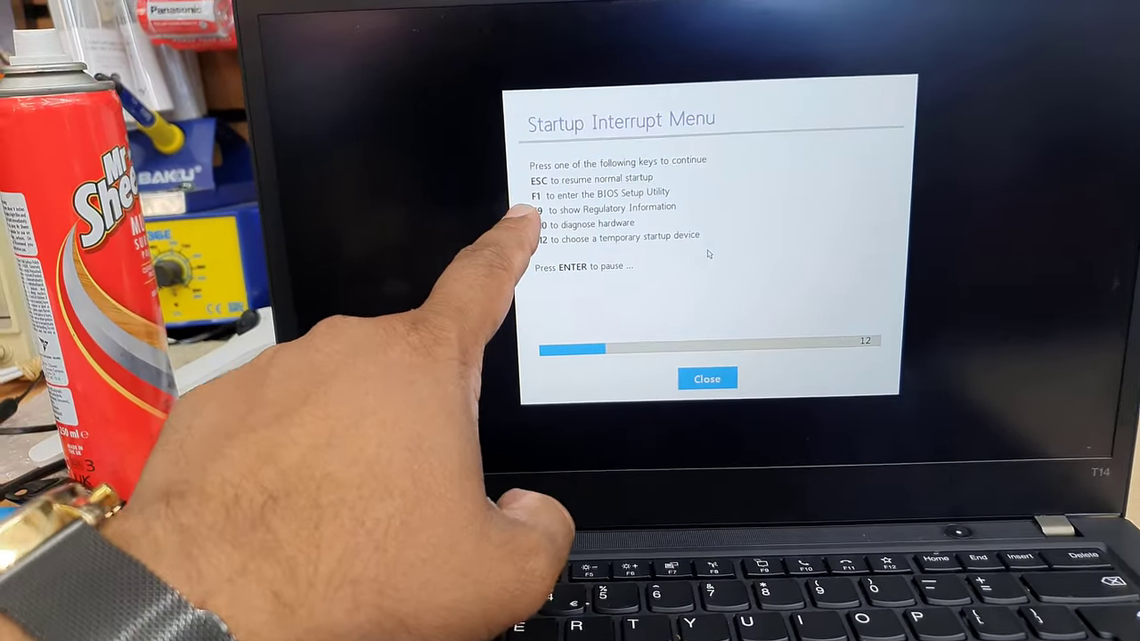
- Enter the ThinkPad BIOS Setup Utility from the Startup Interrupt Menu with F1
key("f1")
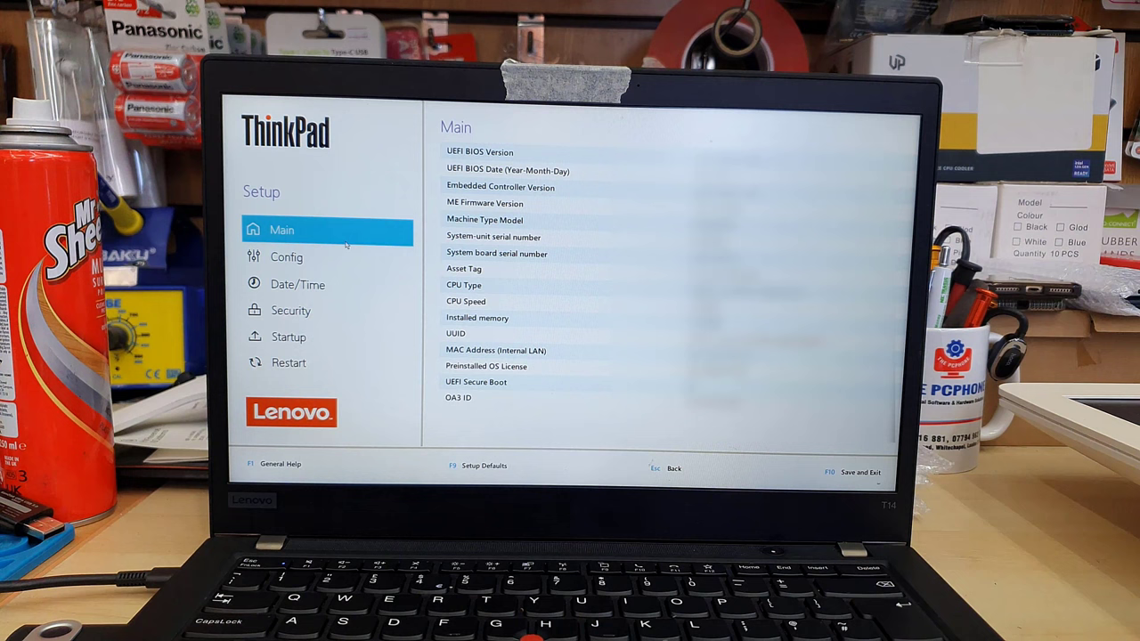
mouse_move(286, 258)
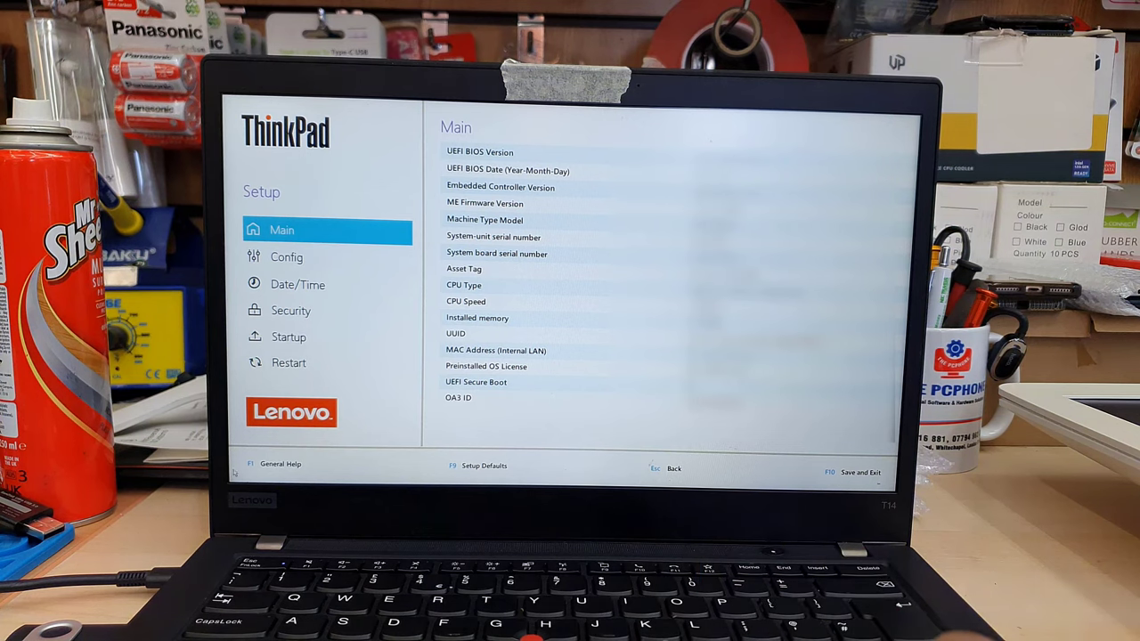
- Look through the BIOS Restart and Config sections, then open the Security settings
left_click(289, 362)
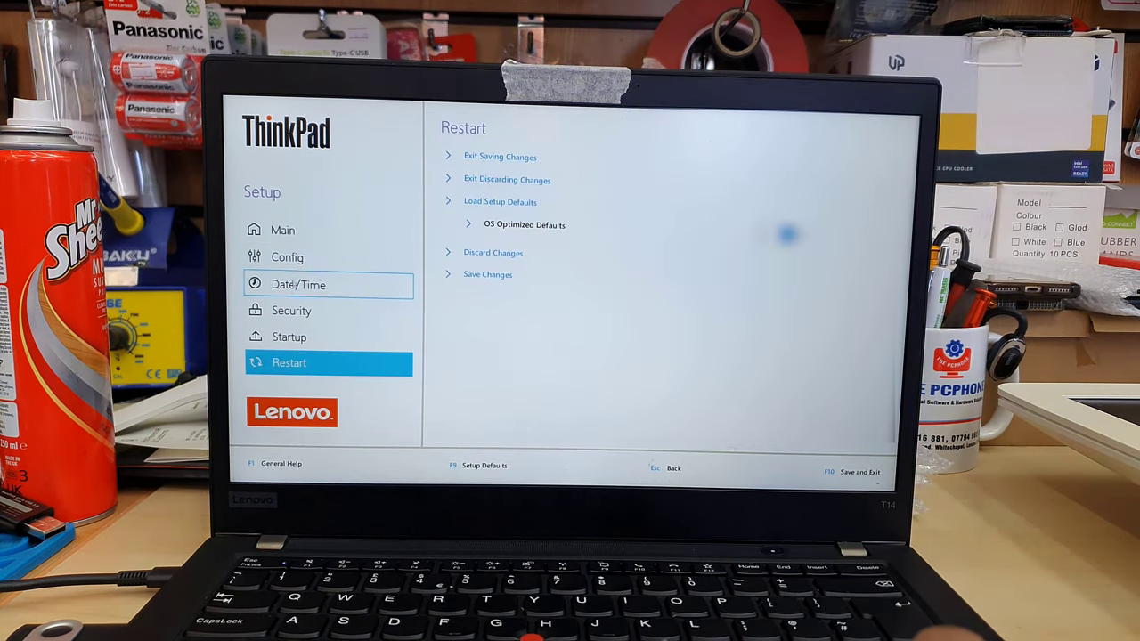
left_click(286, 257)
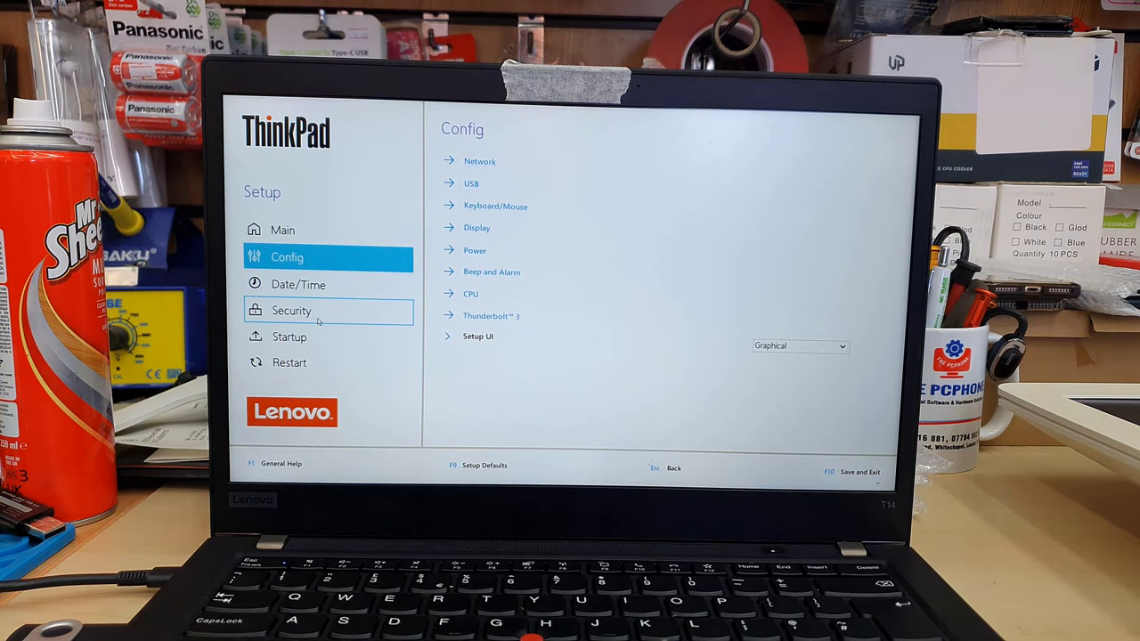
left_click(291, 310)
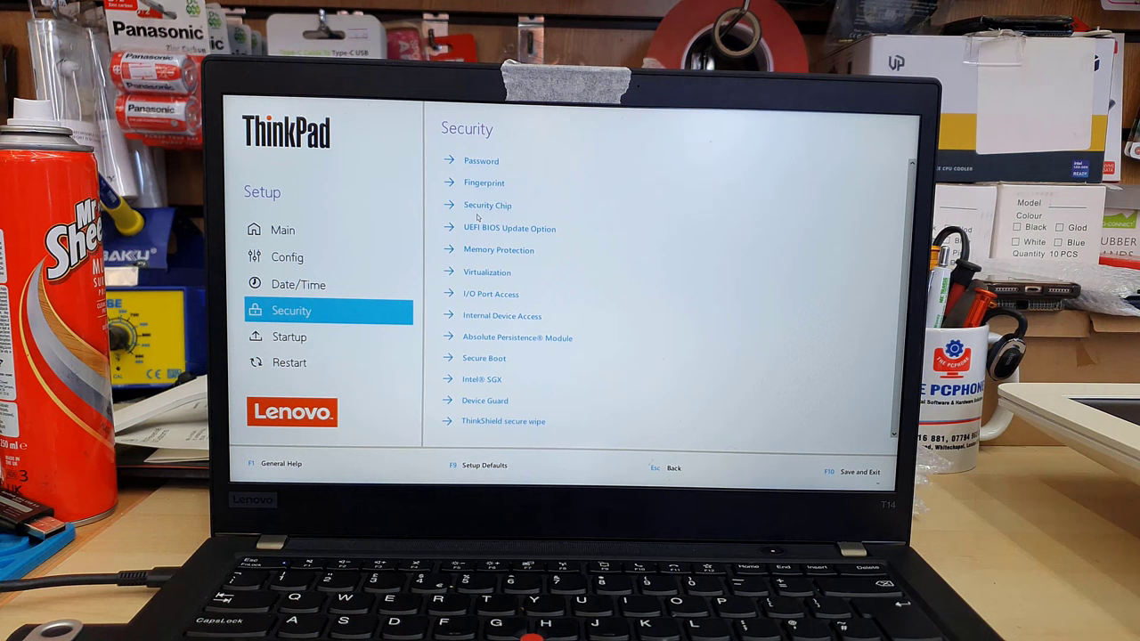
mouse_move(488, 205)
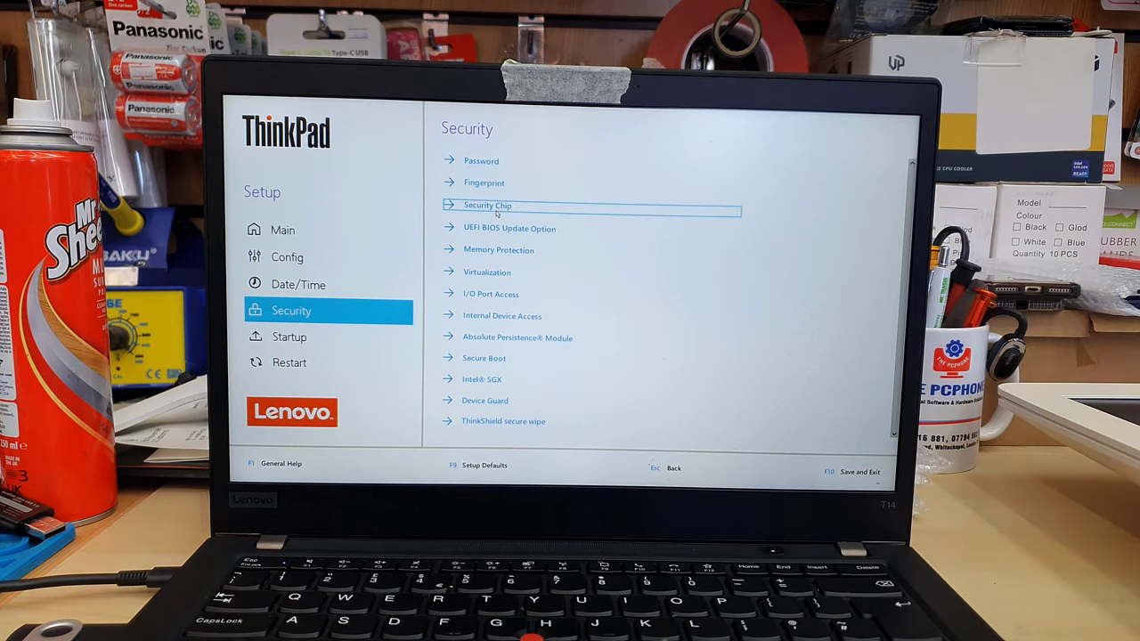
left_click(487, 205)
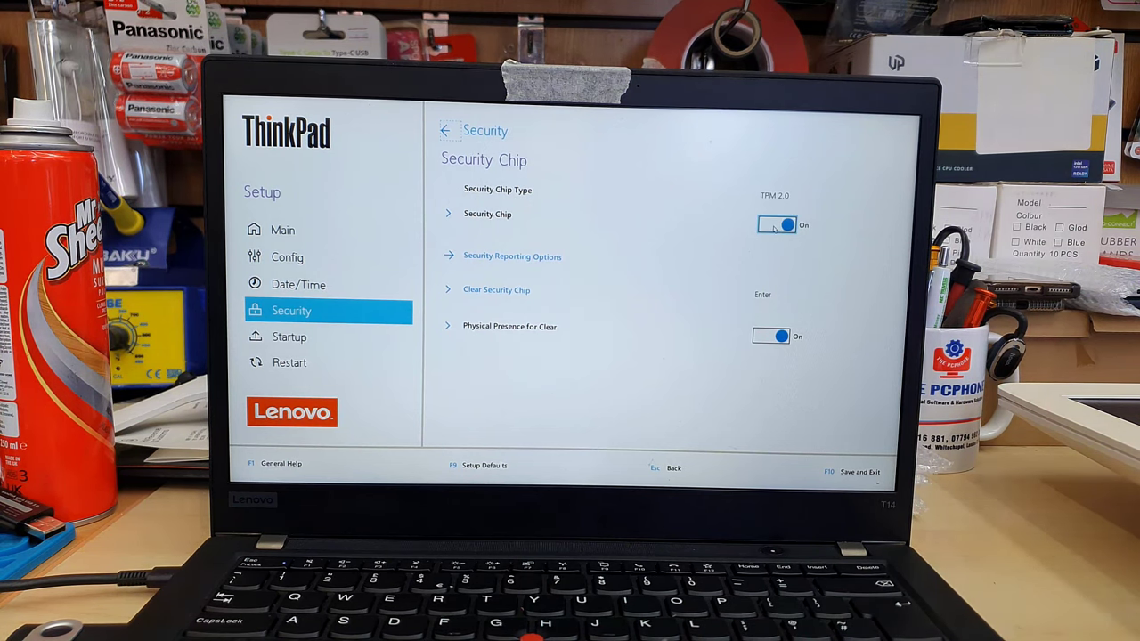
left_click(777, 225)
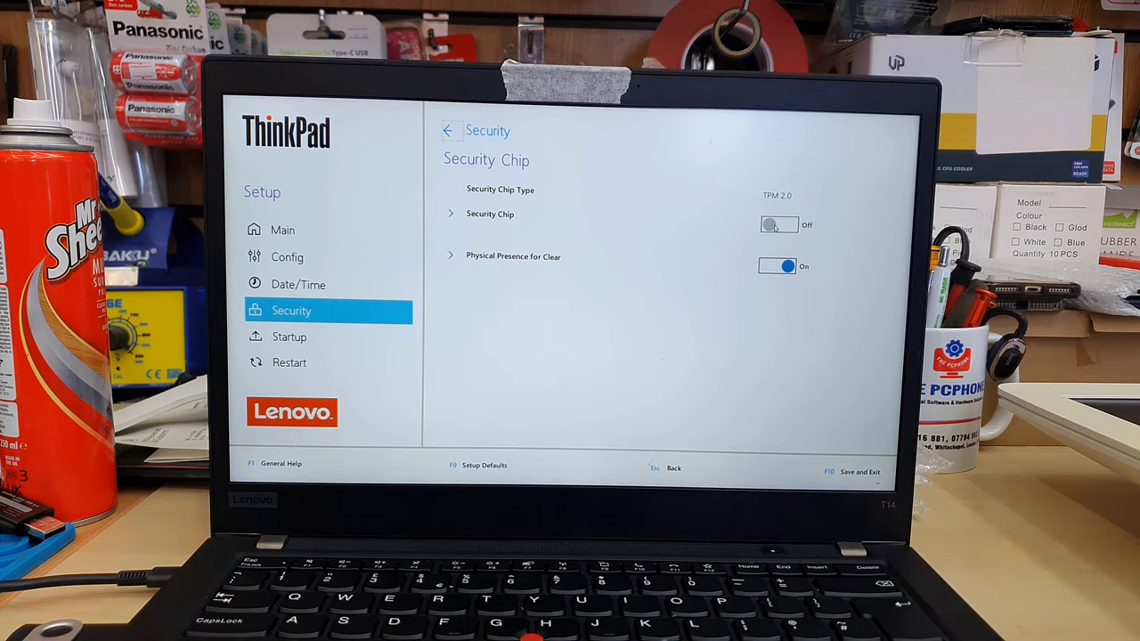
left_click(777, 224)
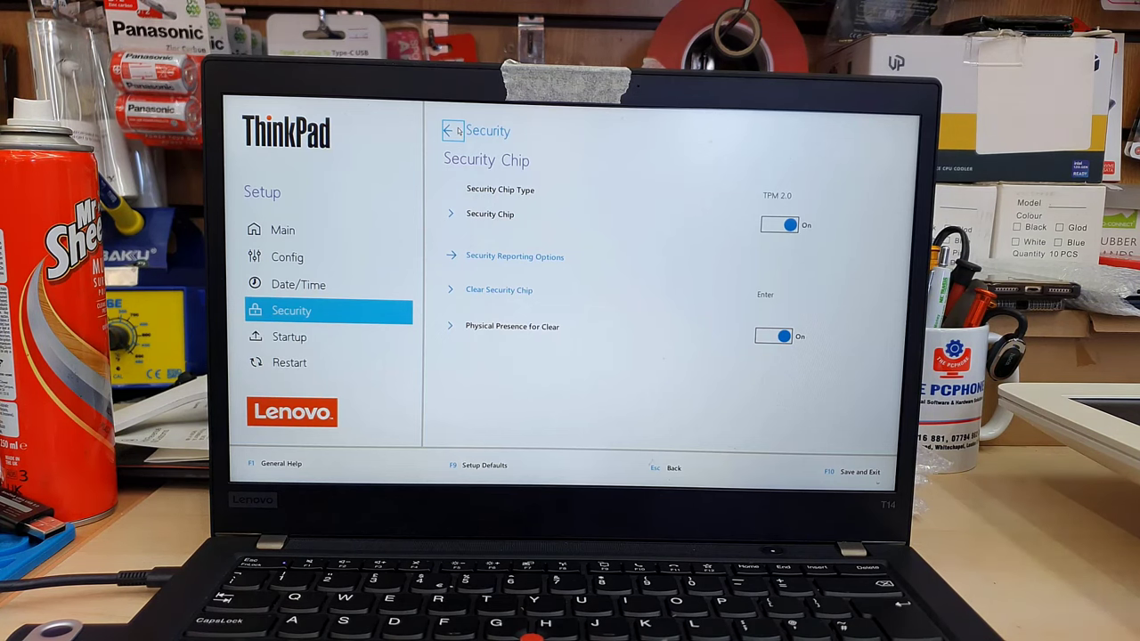
left_click(451, 130)
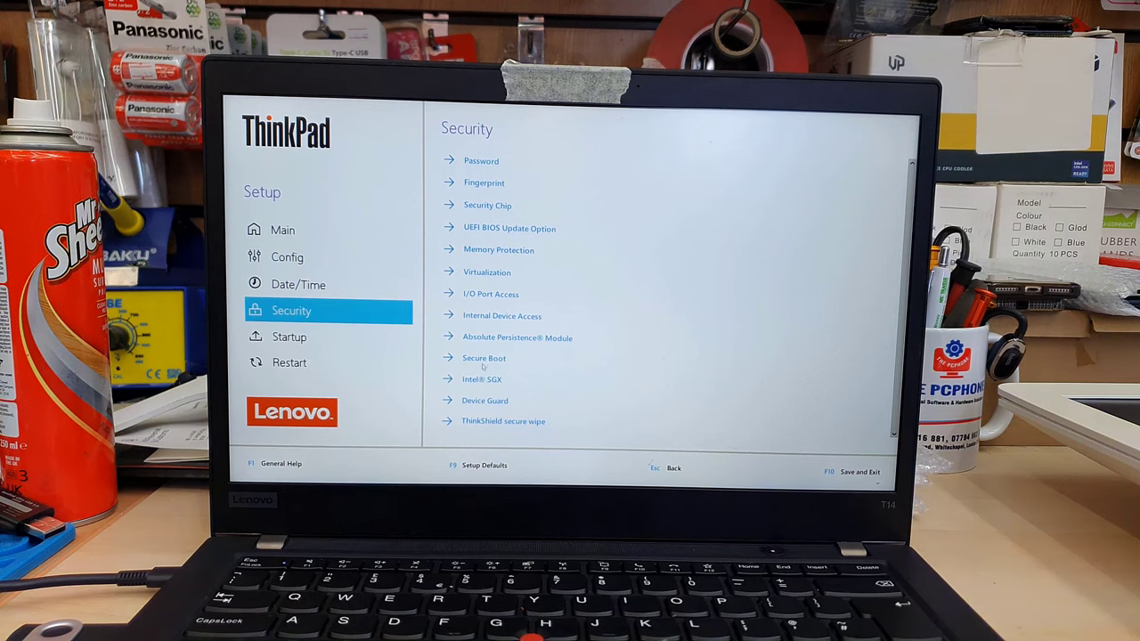
mouse_move(484, 363)
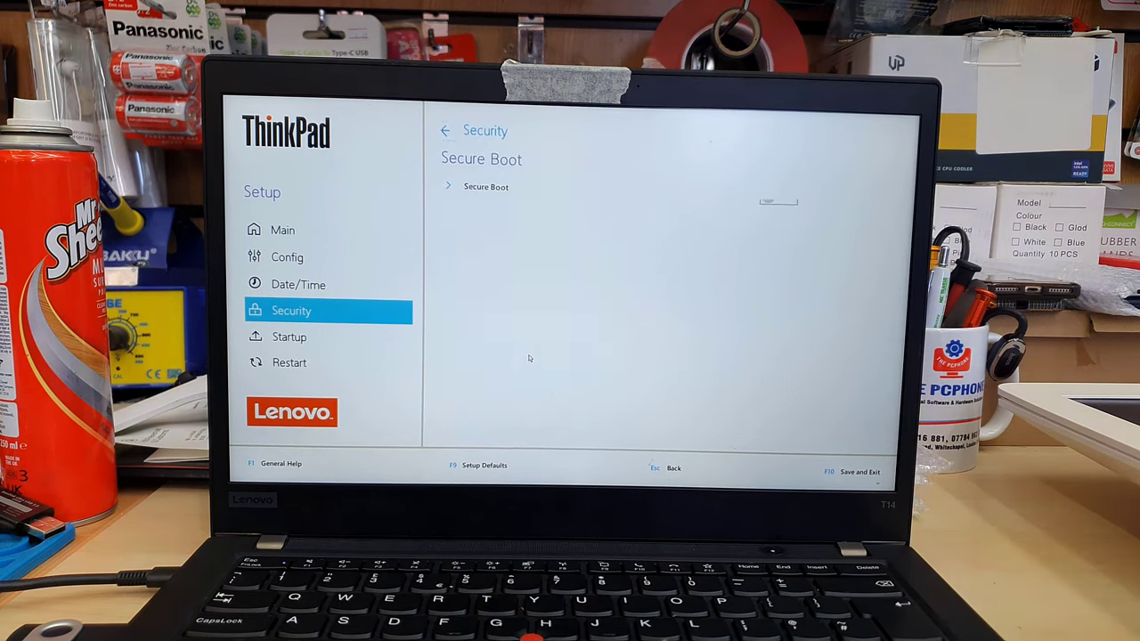
- Switch Secure Boot from Off to On and go back to the Security list
left_click(486, 186)
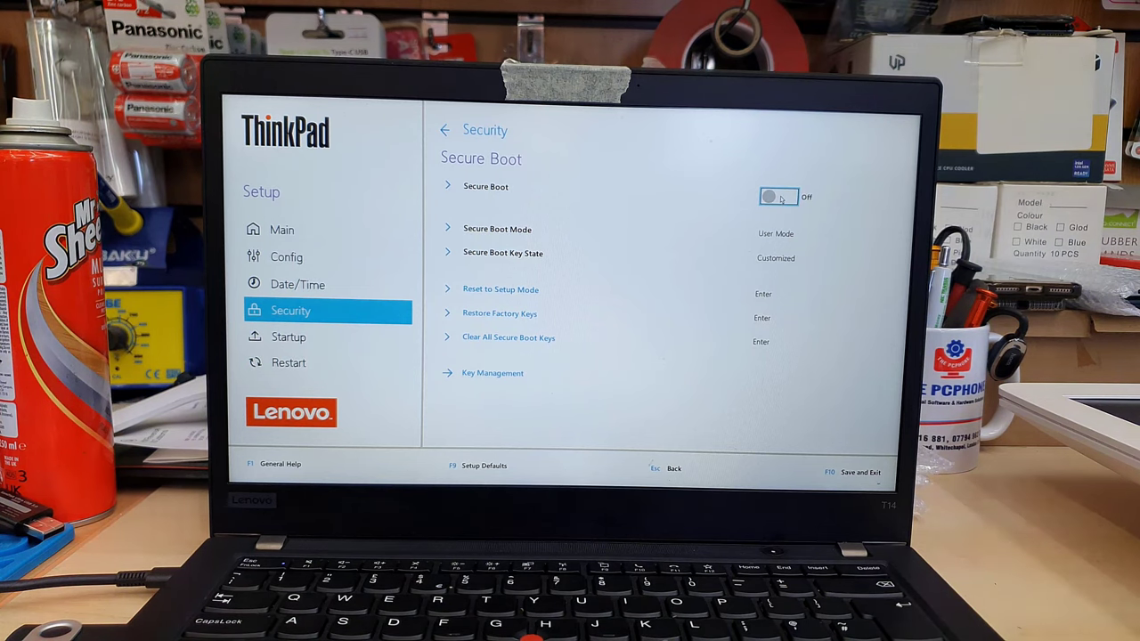
left_click(779, 197)
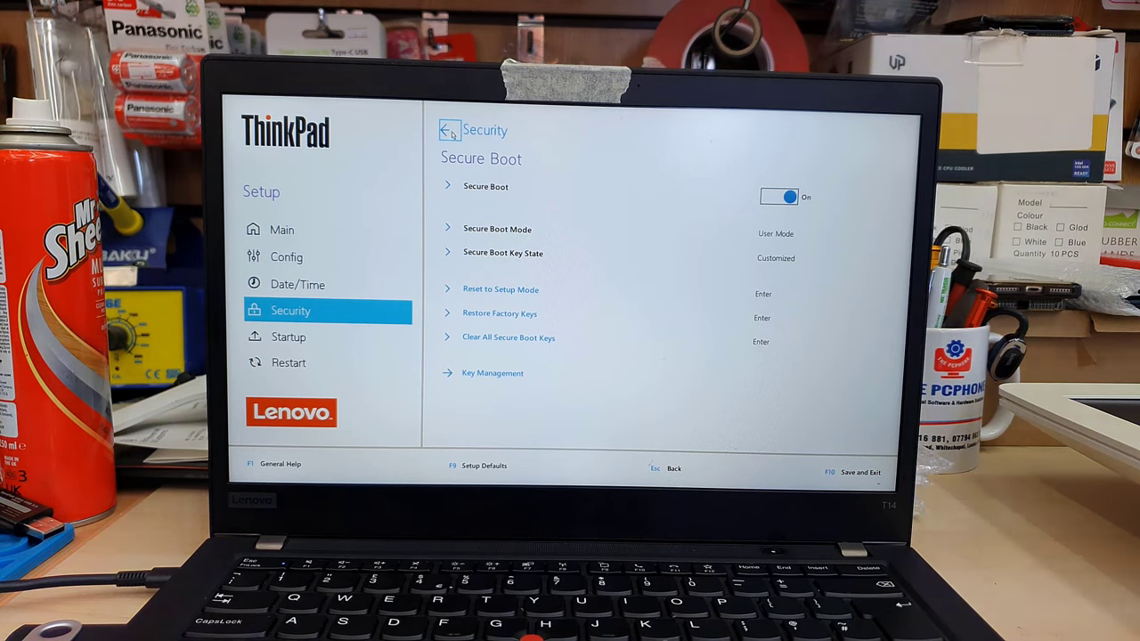
left_click(450, 130)
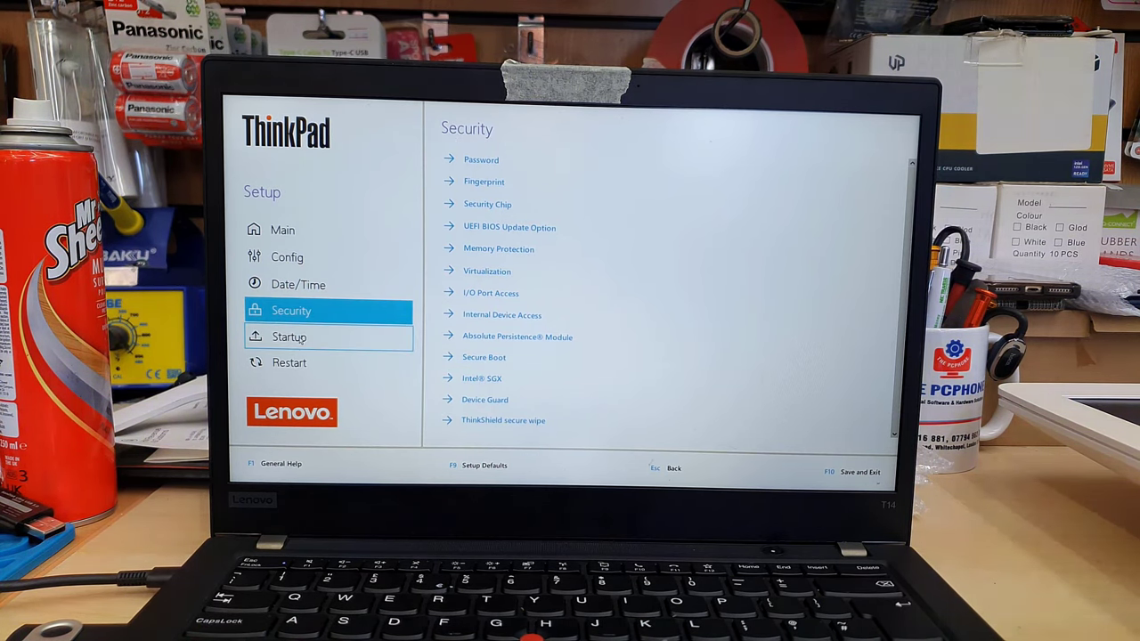
- Go to Startup settings and open the Edit Boot Order page
left_click(289, 336)
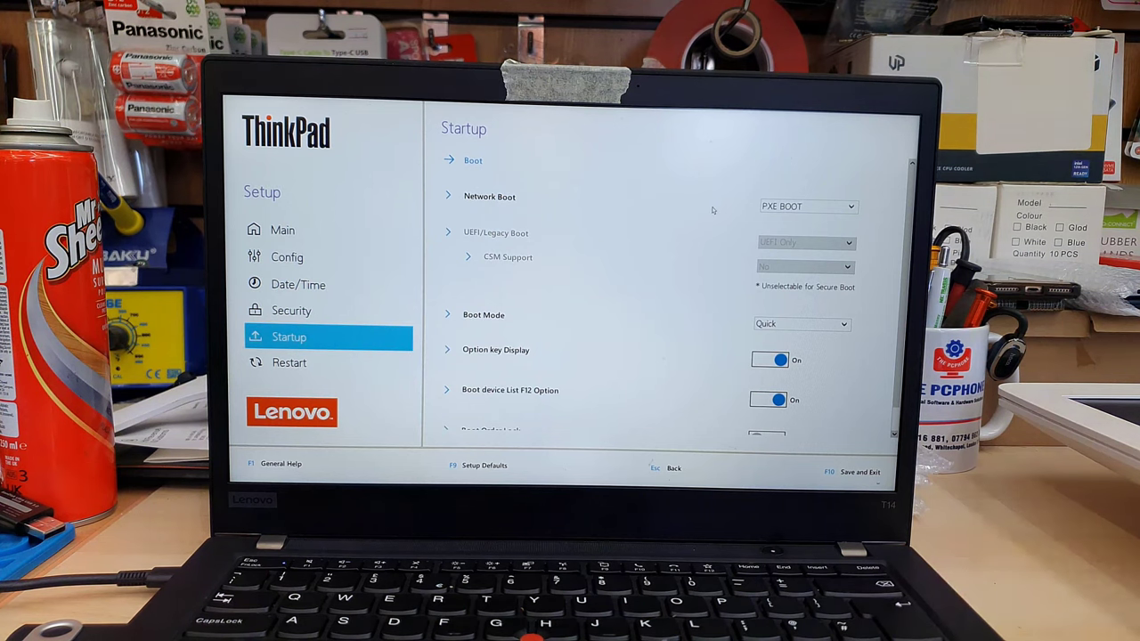
left_click(808, 206)
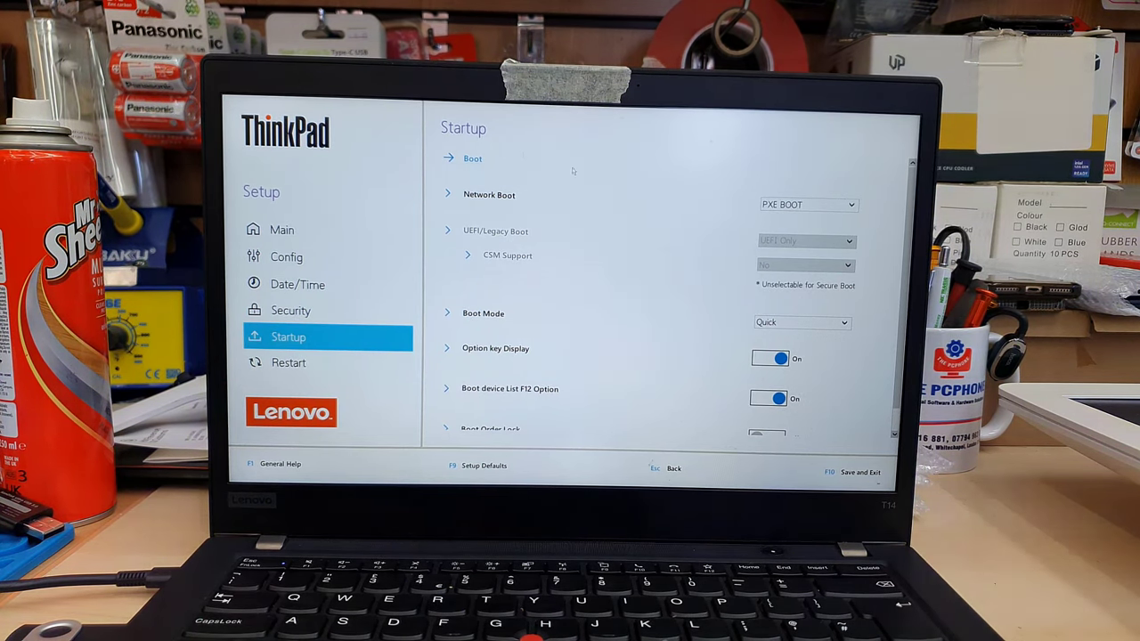
mouse_move(473, 158)
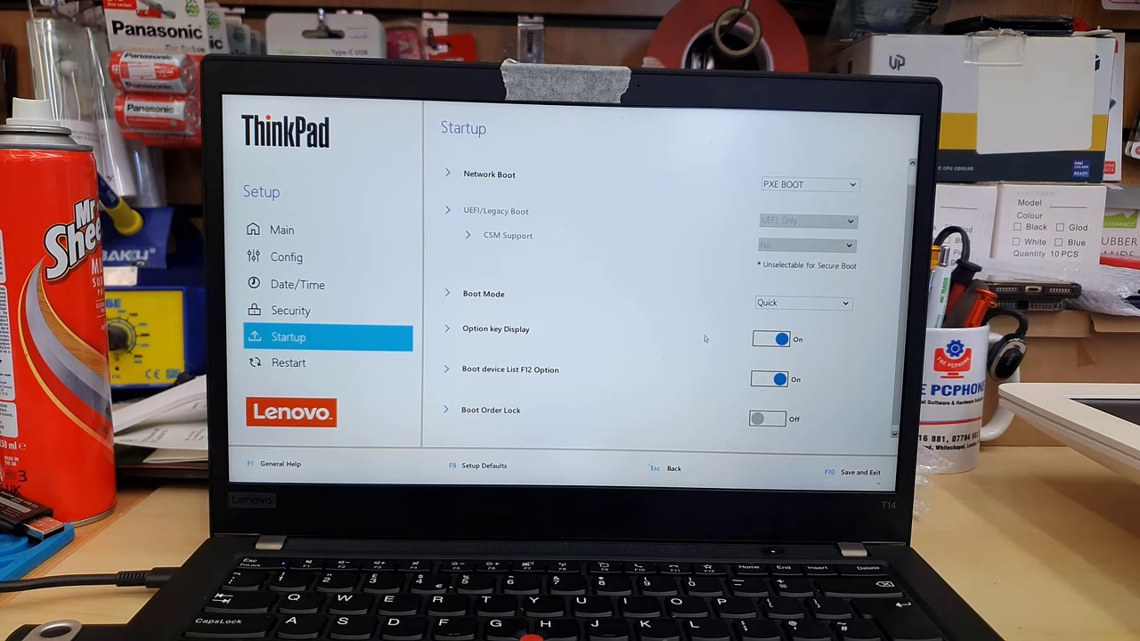
mouse_move(606, 364)
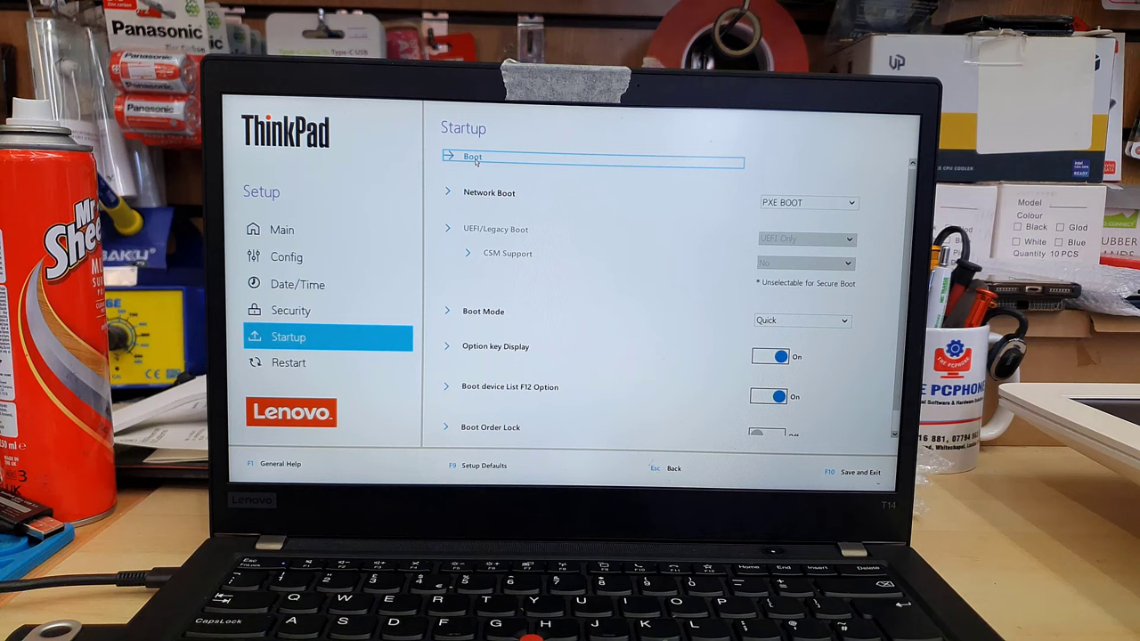
left_click(473, 156)
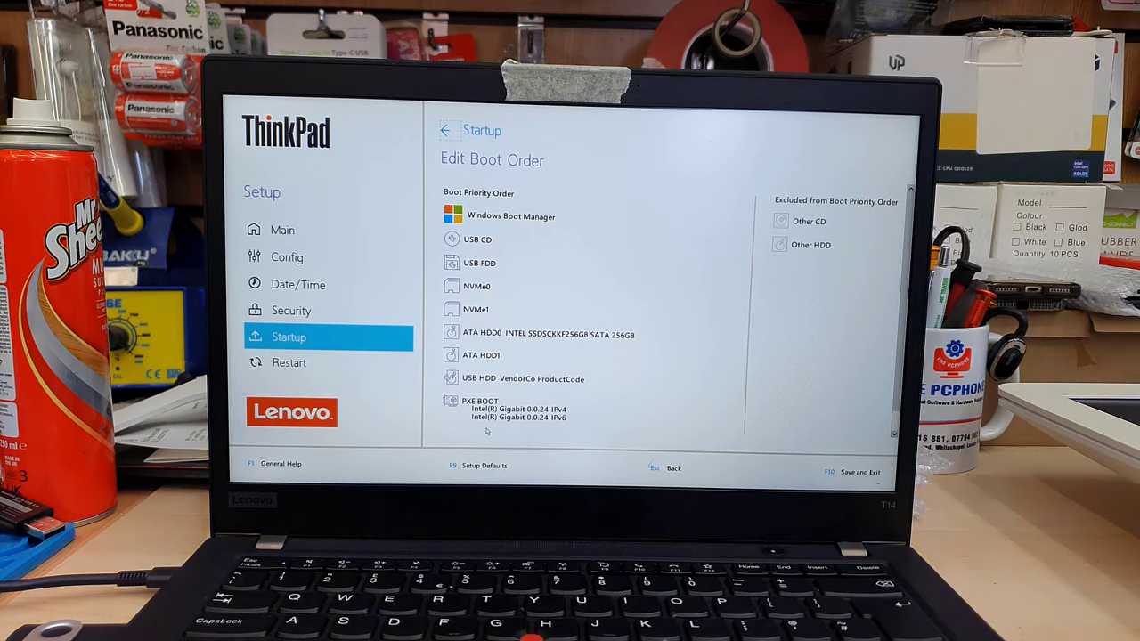
- Move USB HDD VendorCo ProductCode to the top of the boot order, then save and exit
left_click(478, 262)
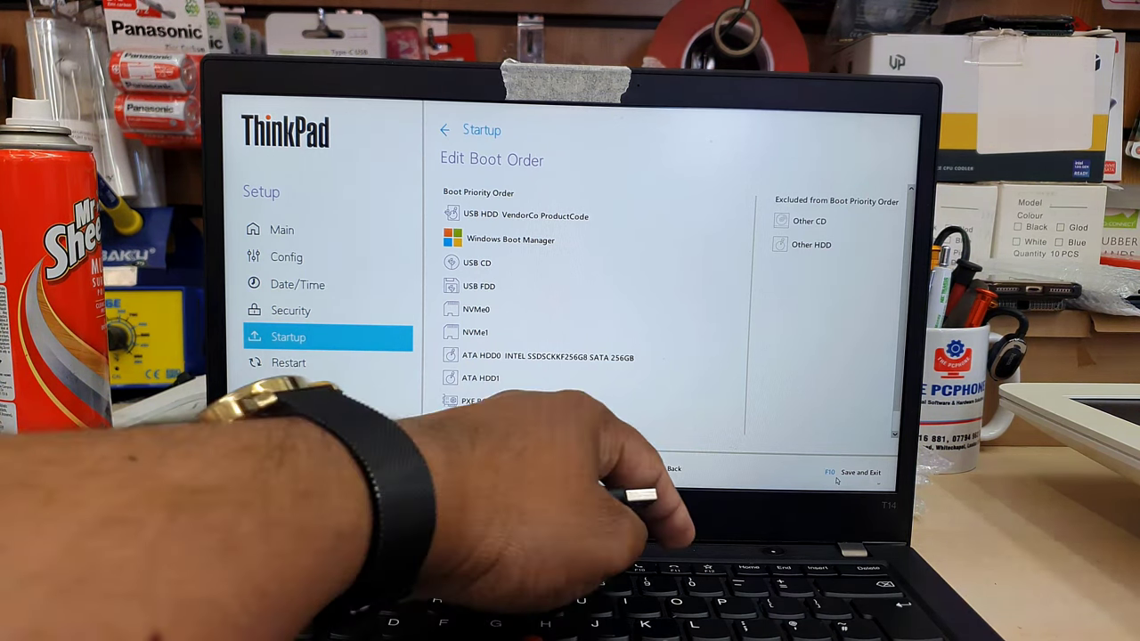
left_click(860, 473)
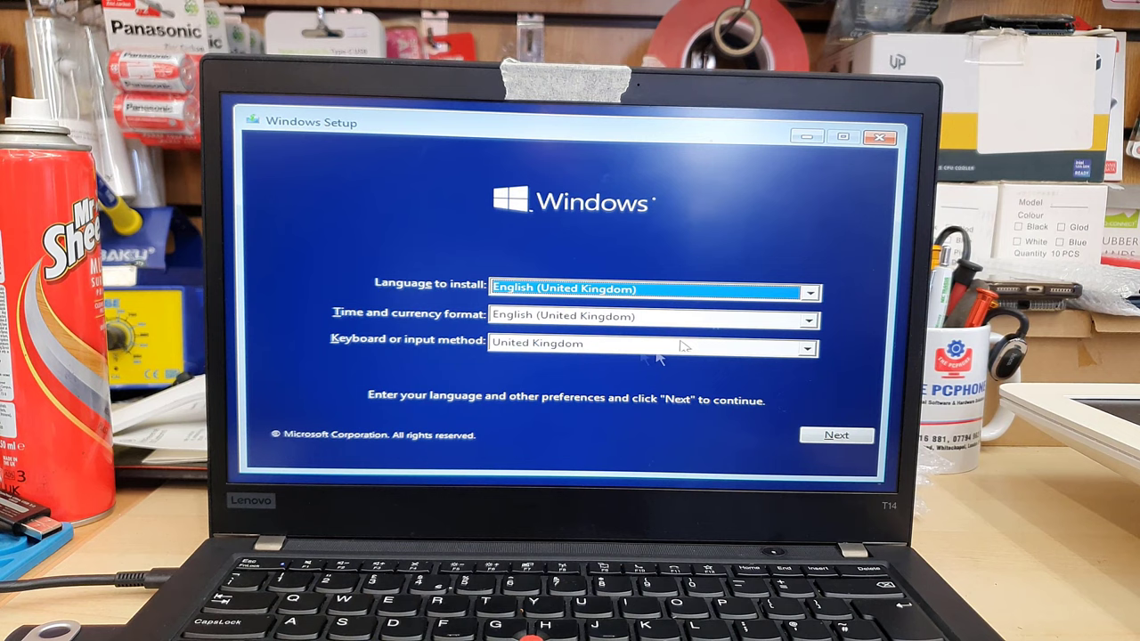
- Confirm the language and keyboard preferences and start the Windows installation
left_click(836, 434)
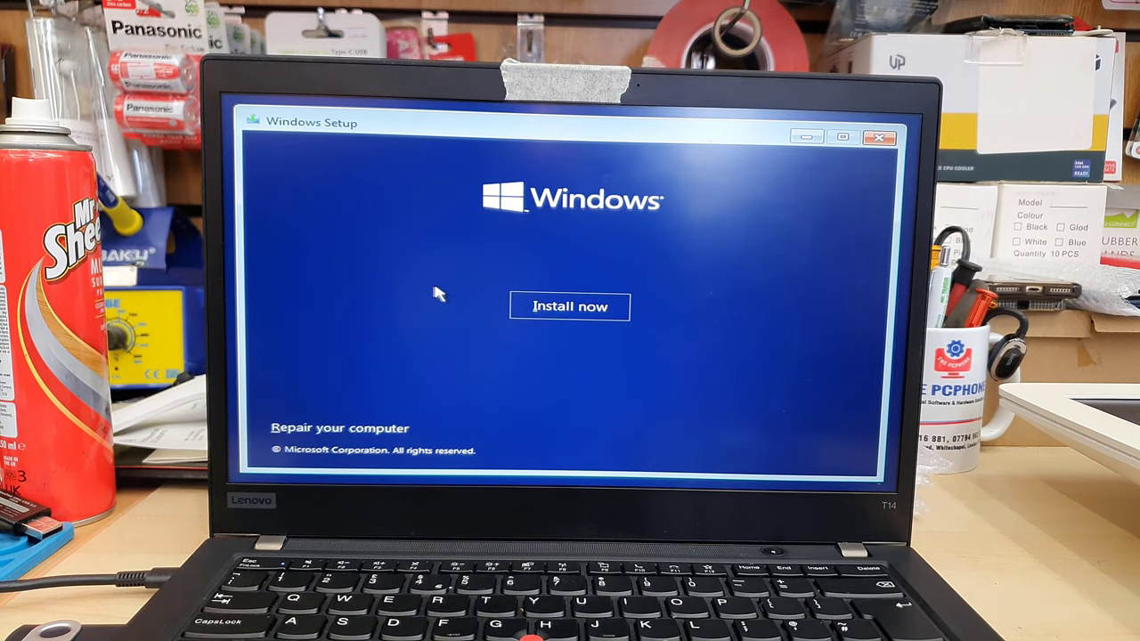
mouse_move(593, 306)
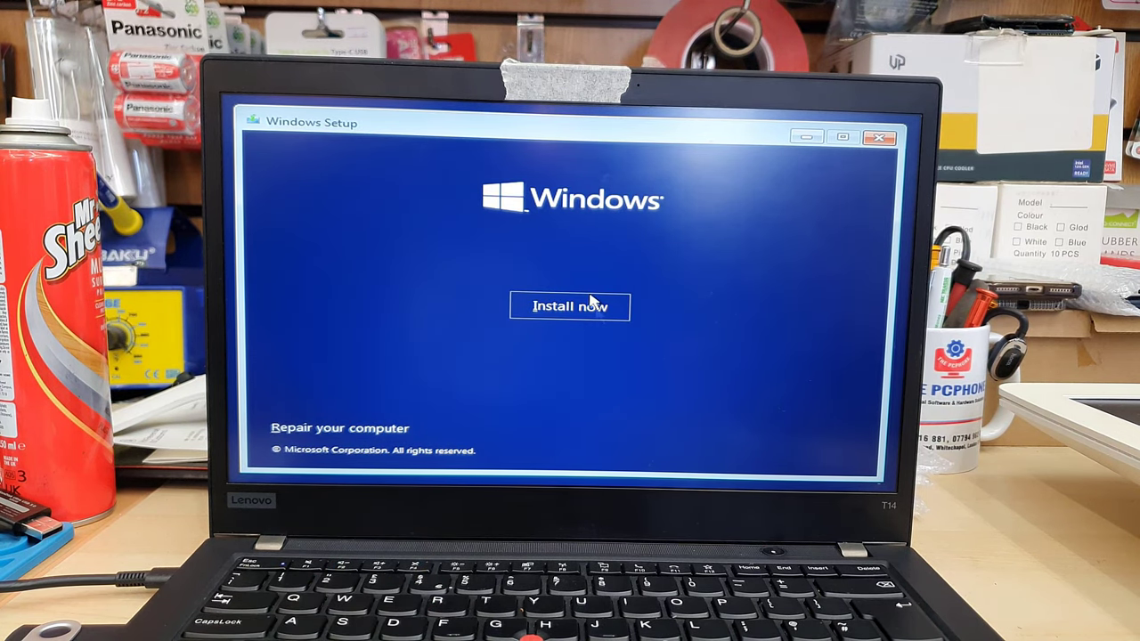
left_click(569, 305)
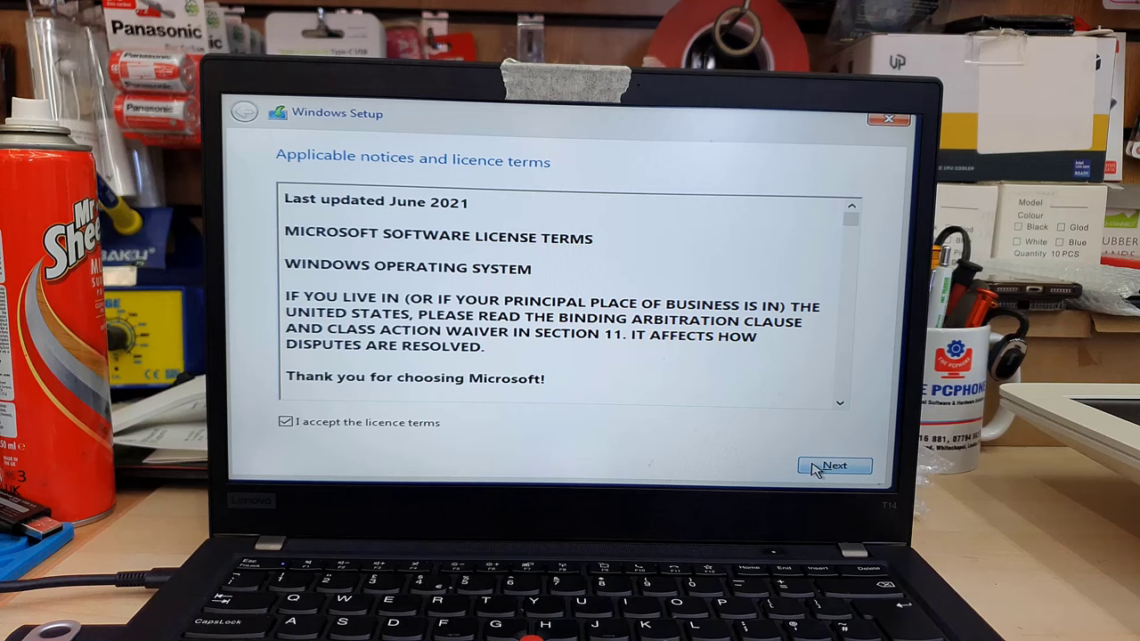
- Choose Drive 0's 238.5 GB unallocated space and start installing Windows there
left_click(834, 466)
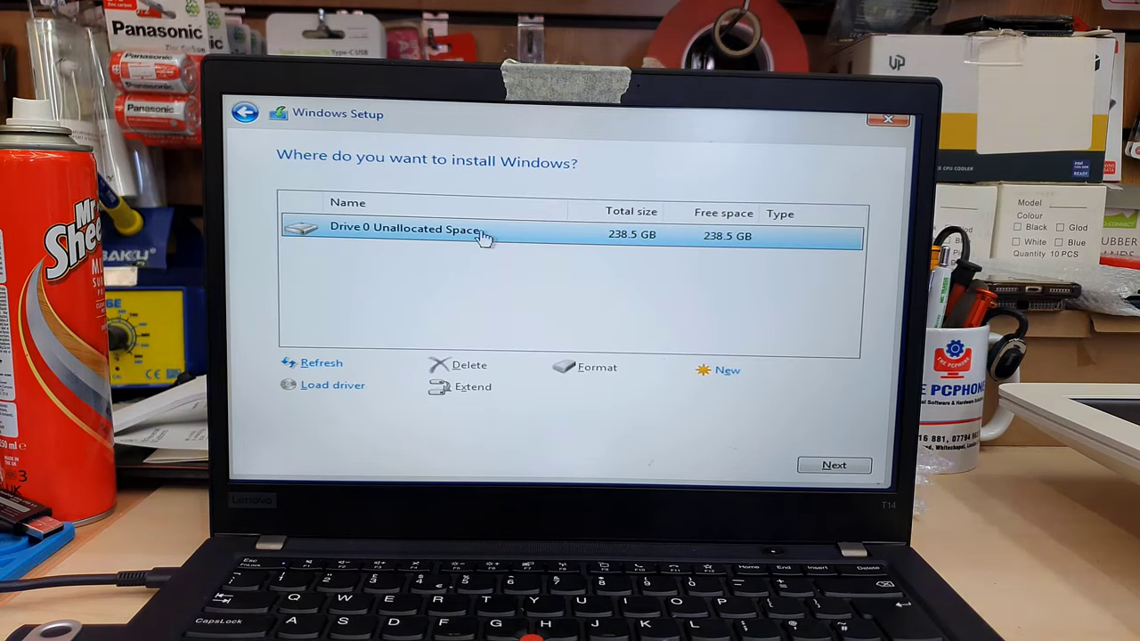
mouse_move(620, 270)
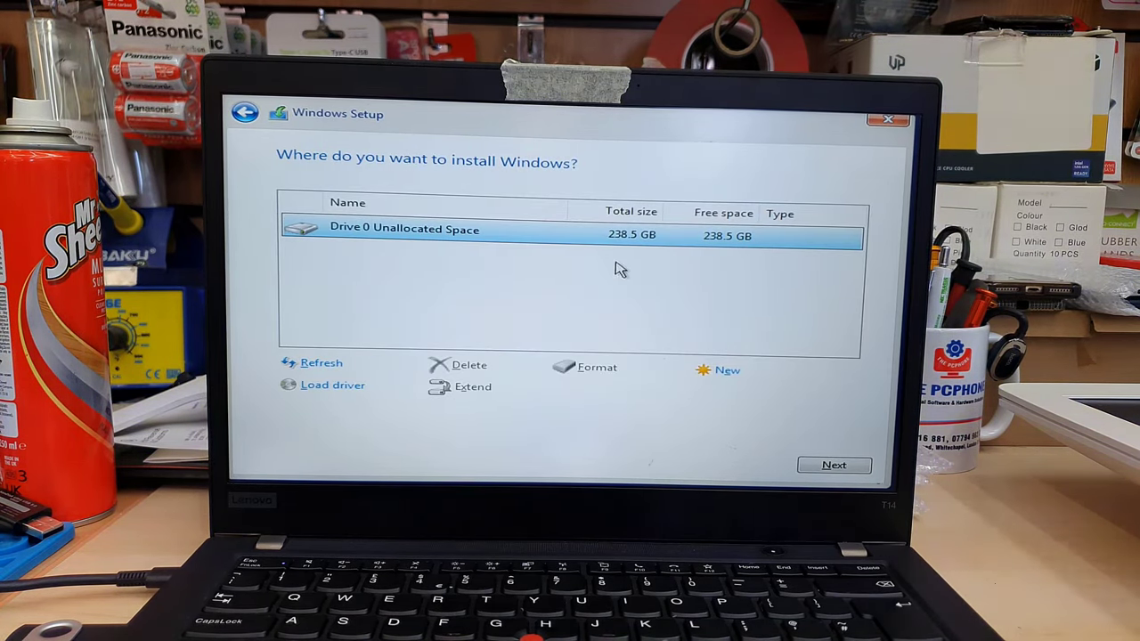
mouse_move(735, 240)
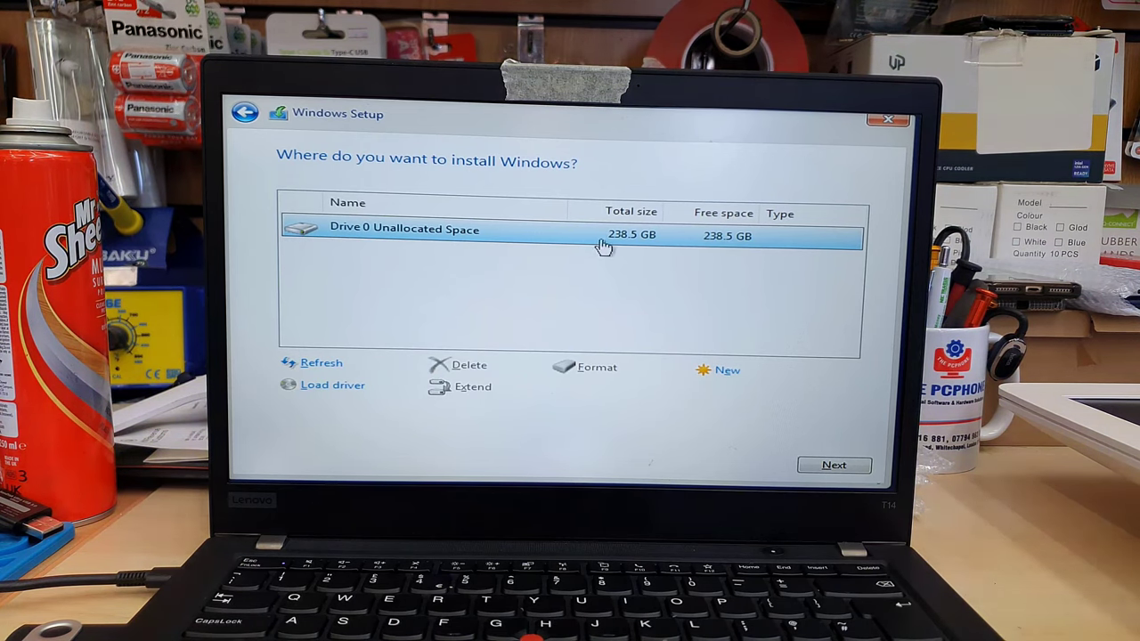
left_click(834, 465)
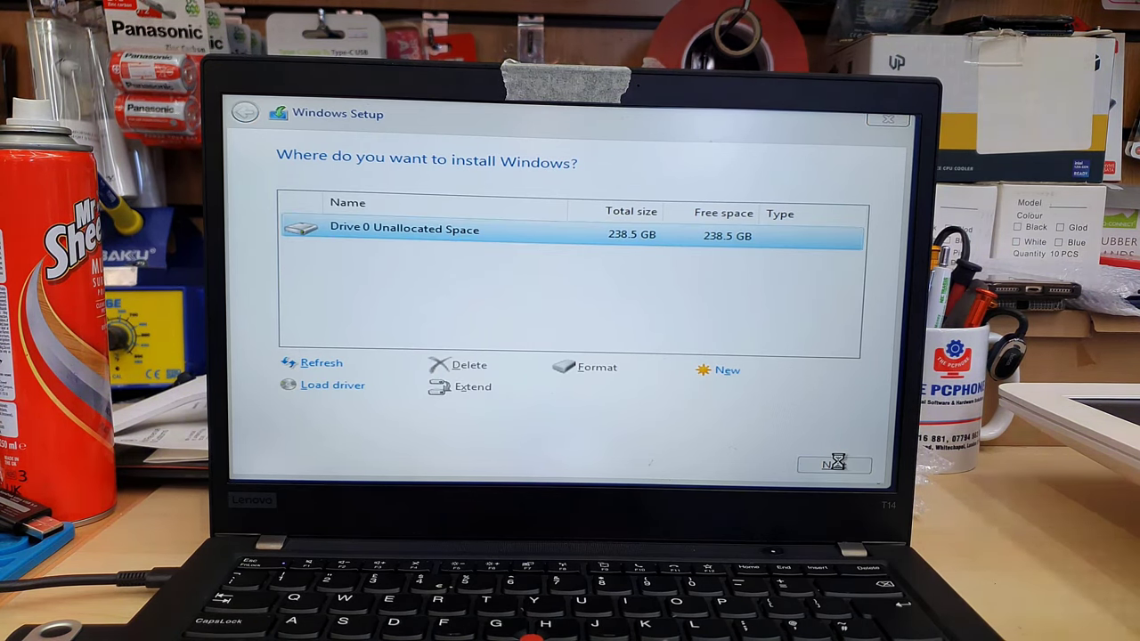
left_click(833, 463)
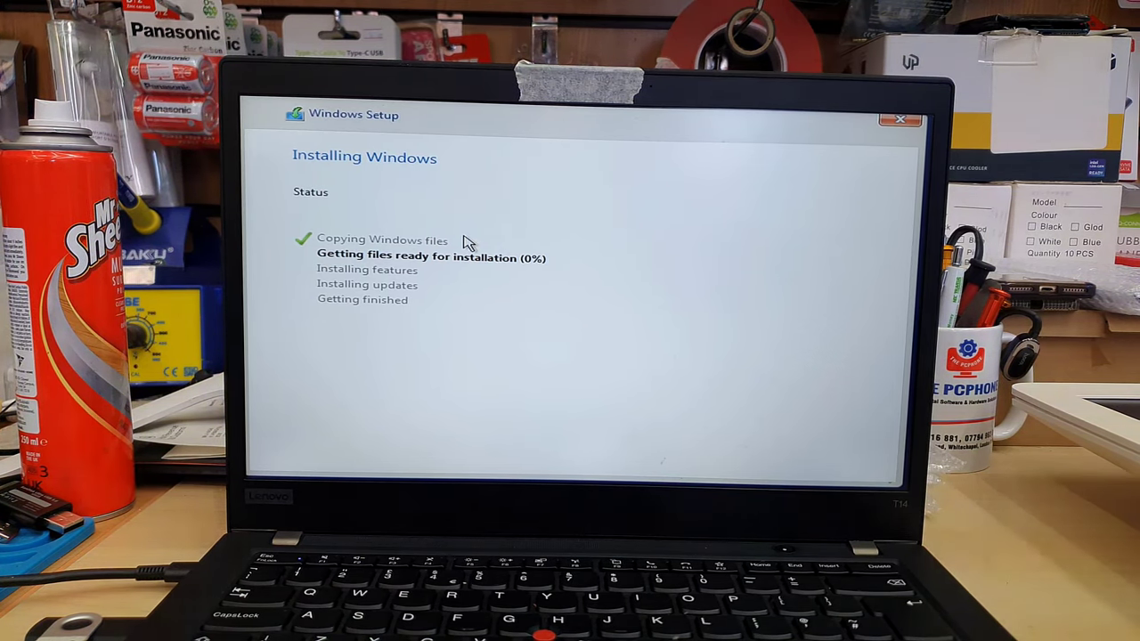
mouse_move(904, 419)
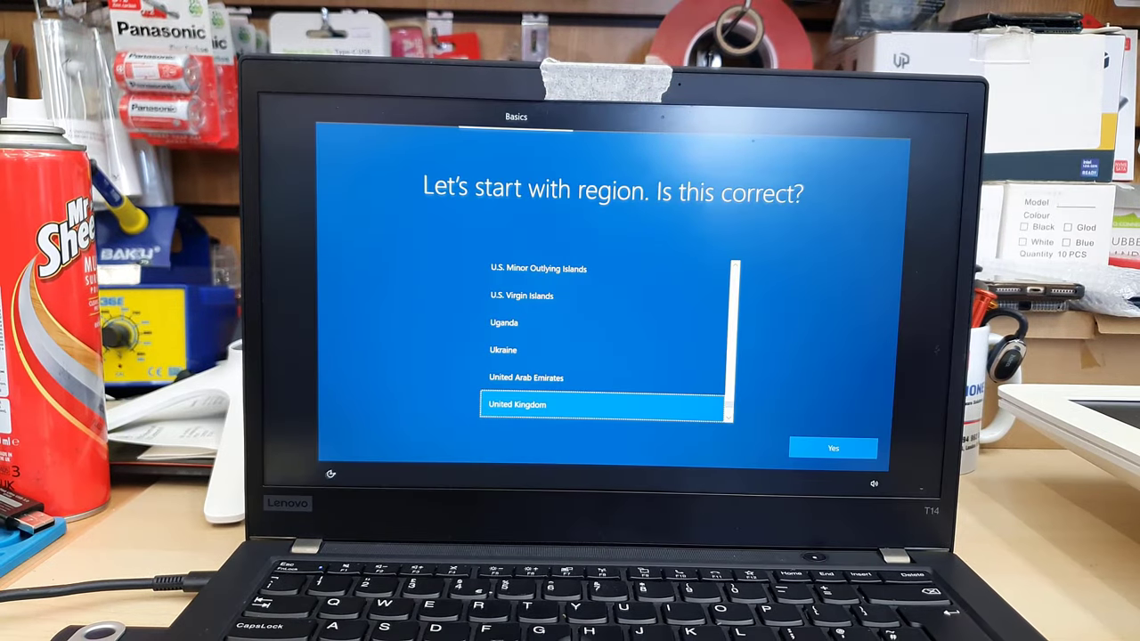
- Confirm United Kingdom region, skip a second keyboard layout, and set the account name and password
left_click(833, 448)
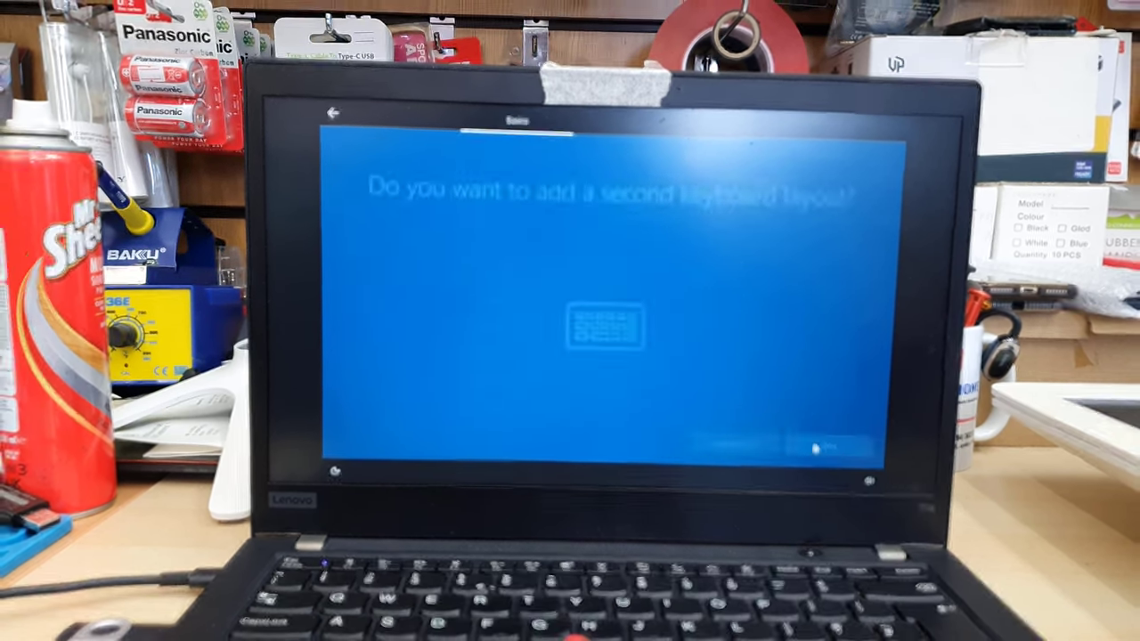
left_click(819, 444)
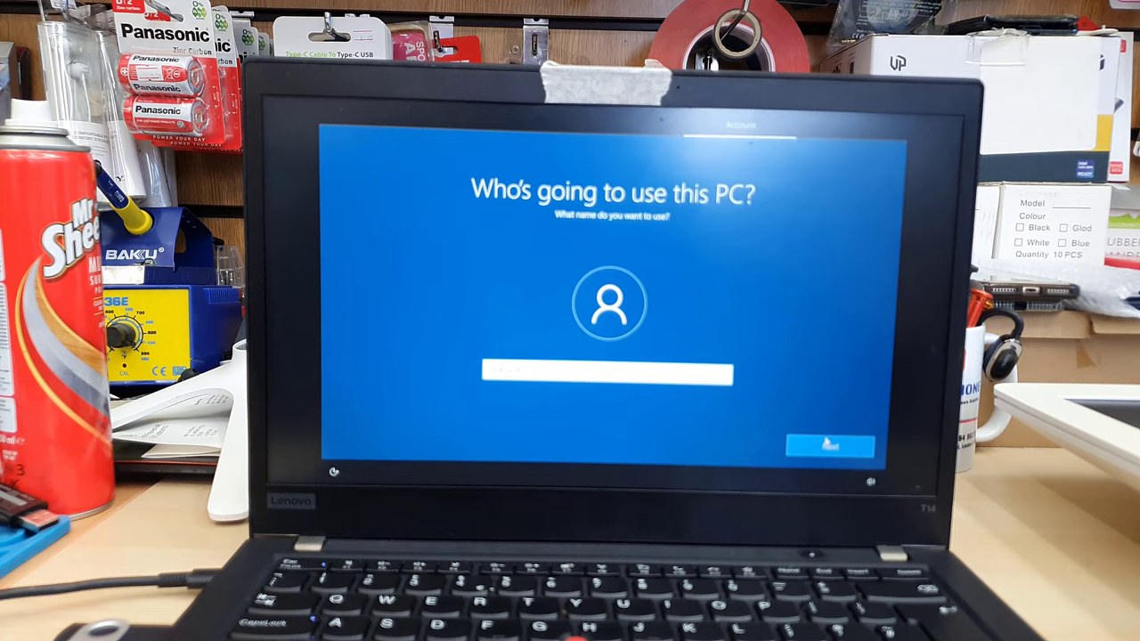
left_click(829, 445)
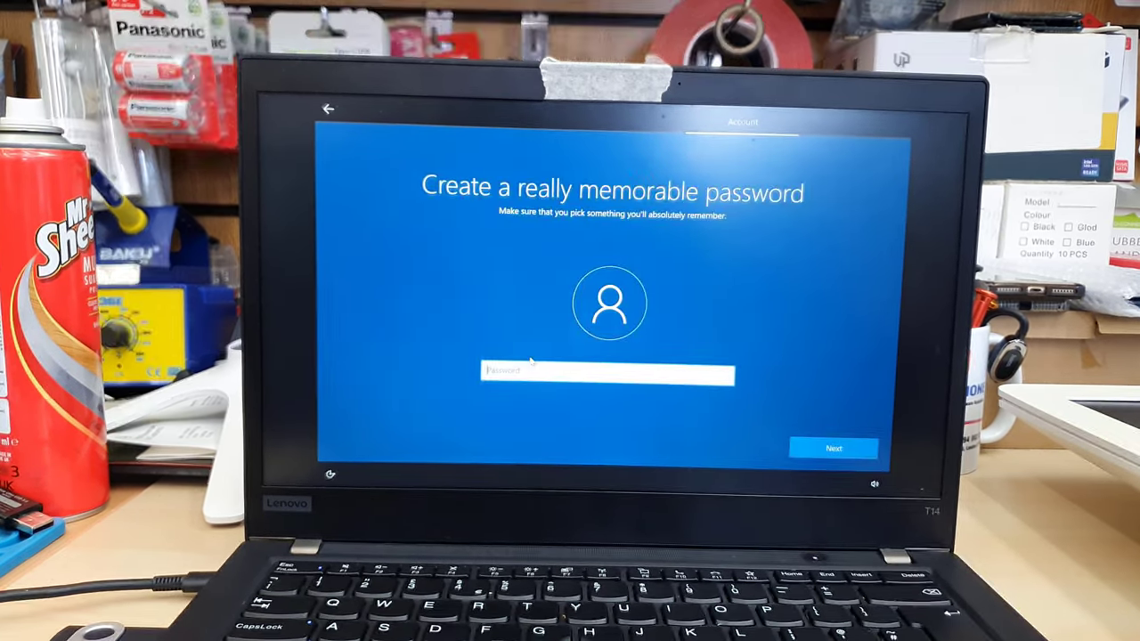
left_click(834, 448)
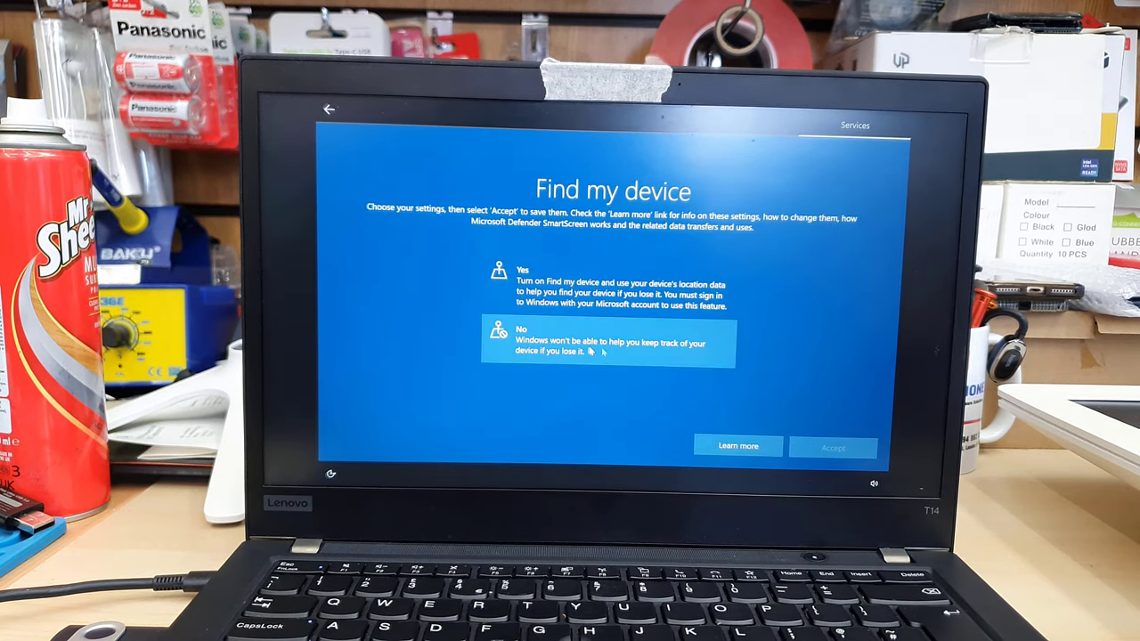
- Turn off Find my device, send only required diagnostics, and decline tailored experiences
left_click(833, 447)
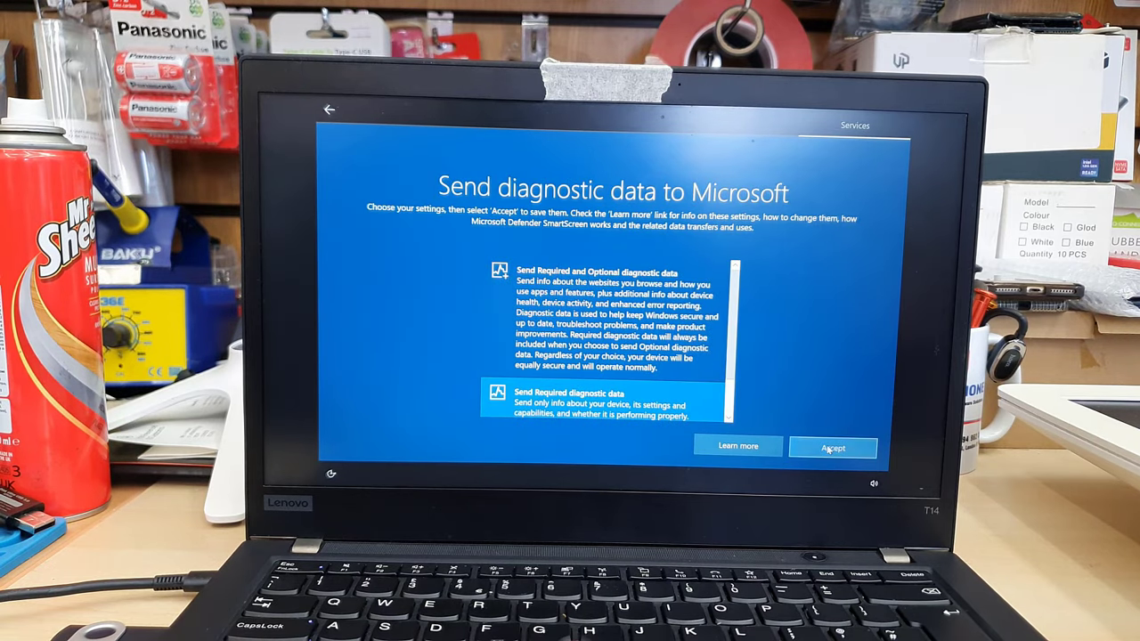
left_click(833, 447)
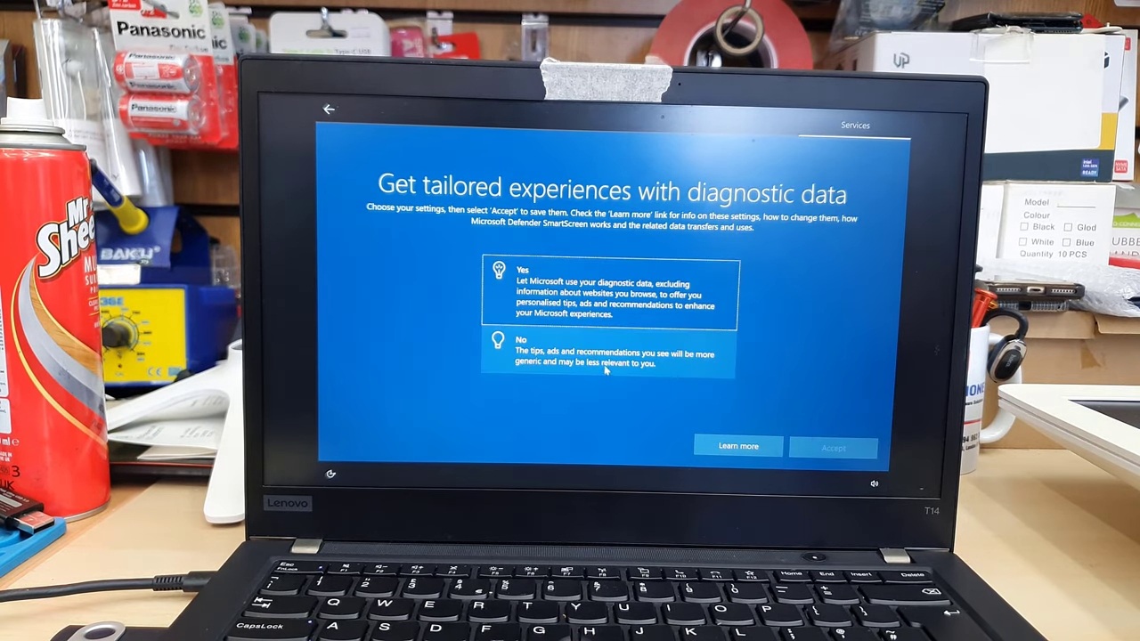
left_click(833, 448)
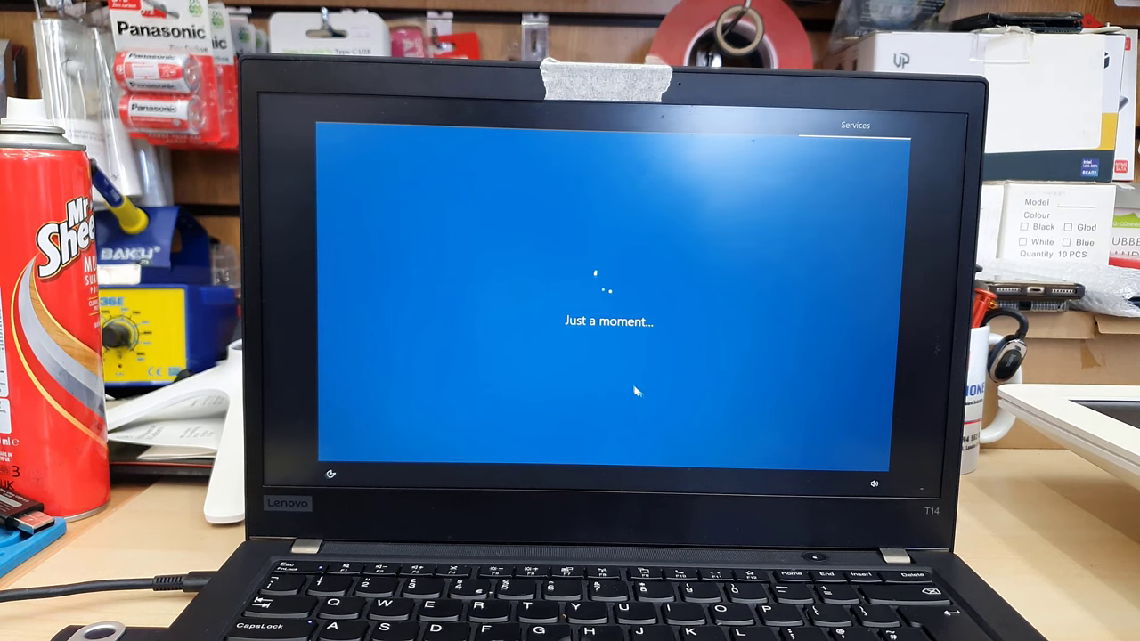
mouse_move(747, 457)
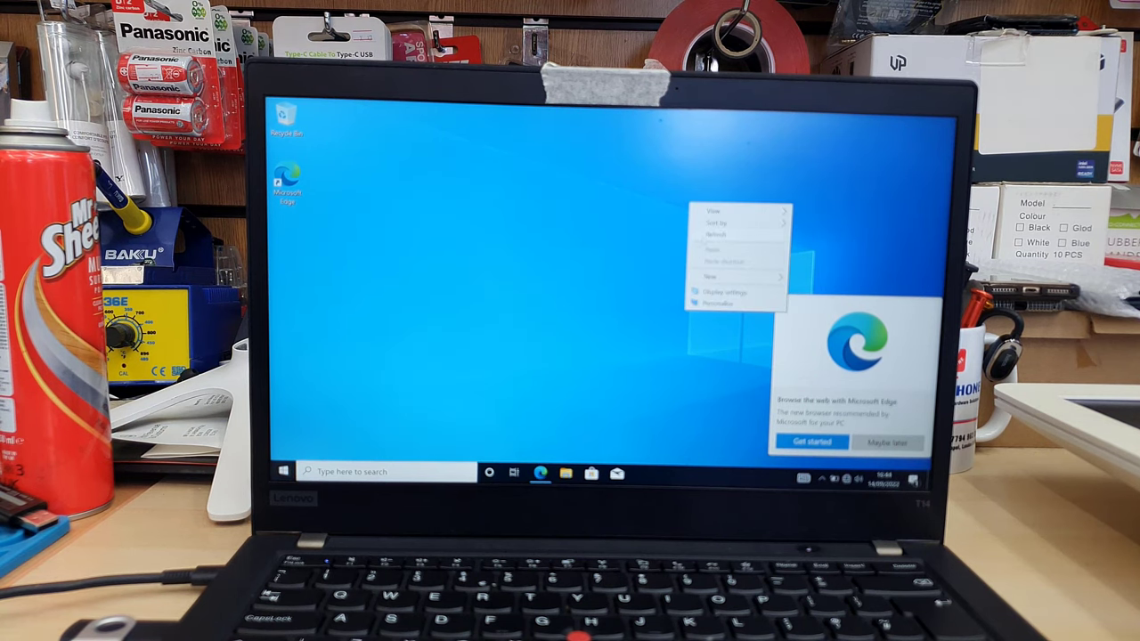
- Tick Computer and Control Panel in Themes' Desktop icon settings and apply
left_click(720, 304)
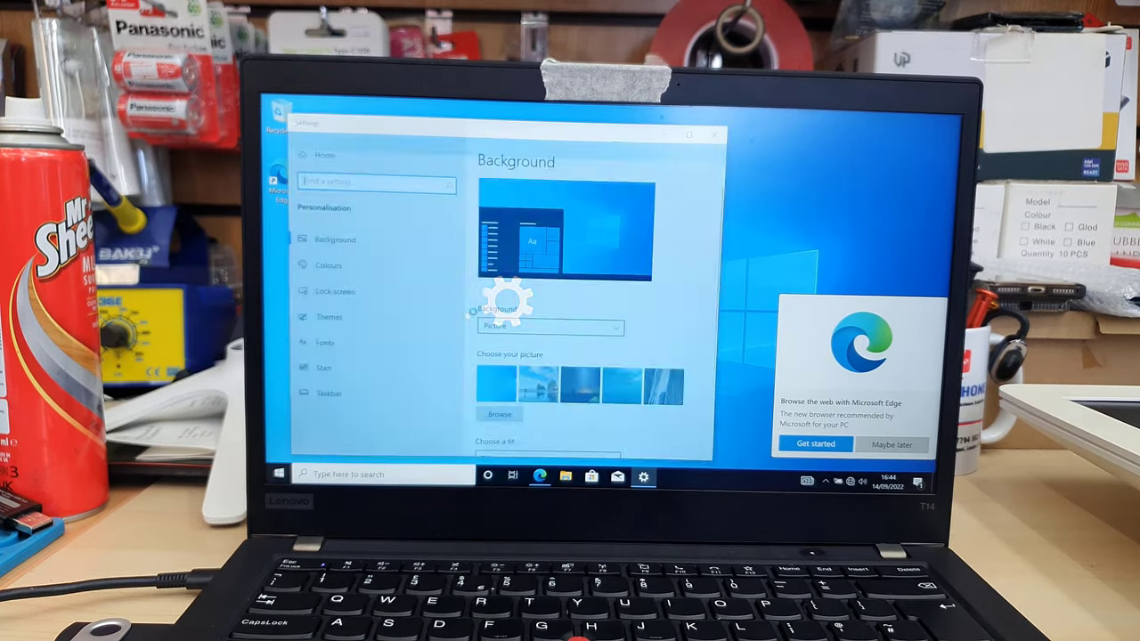
left_click(329, 316)
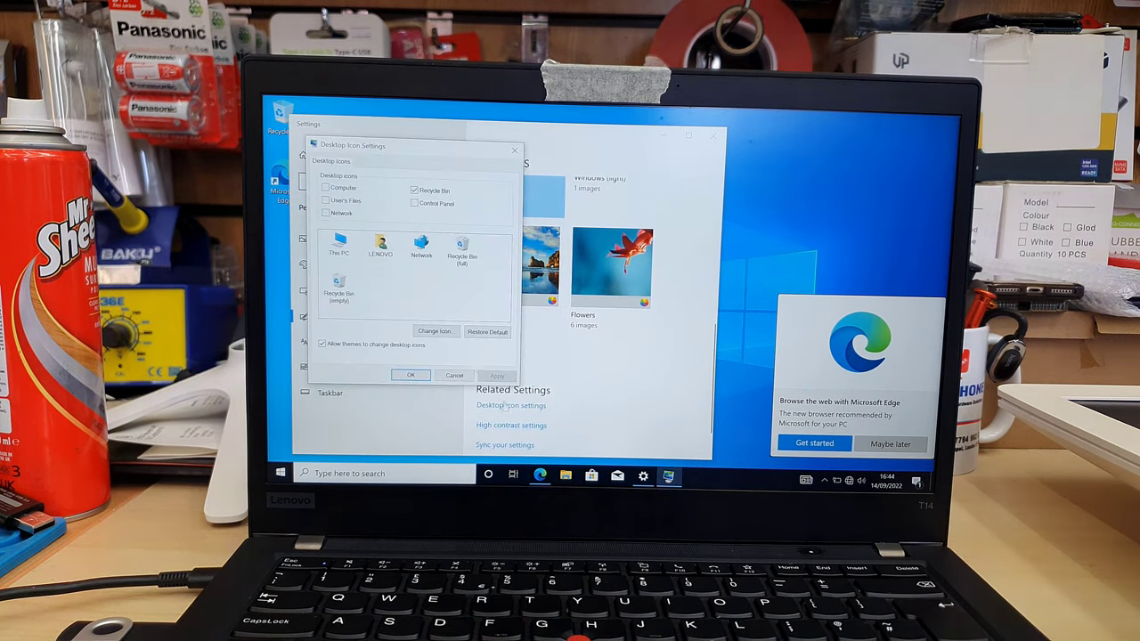
left_click(324, 188)
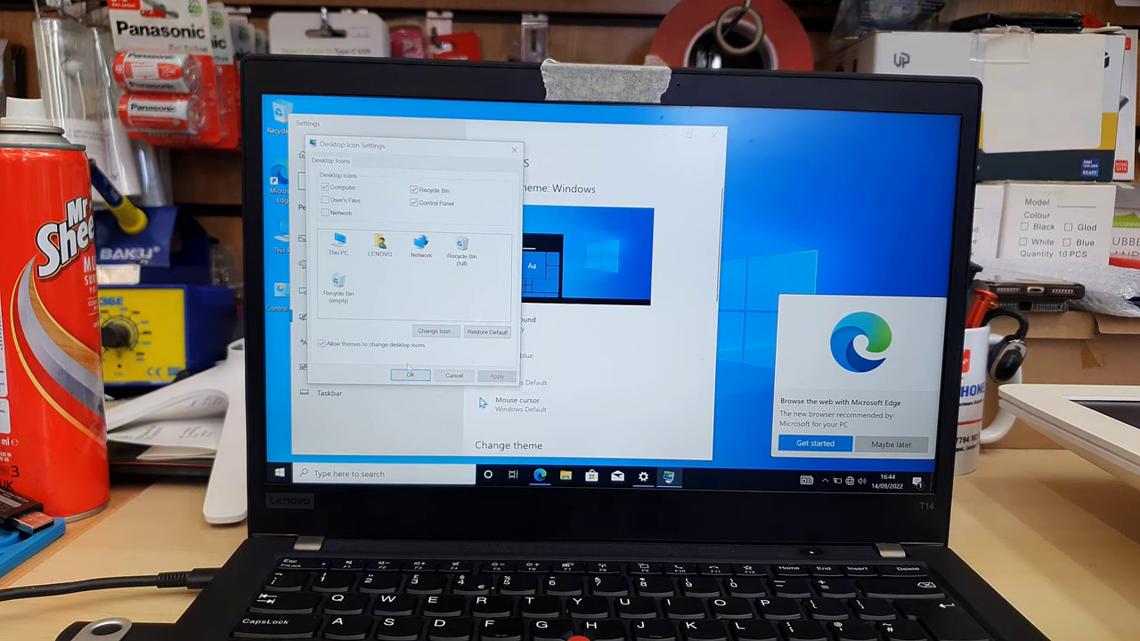
left_click(410, 375)
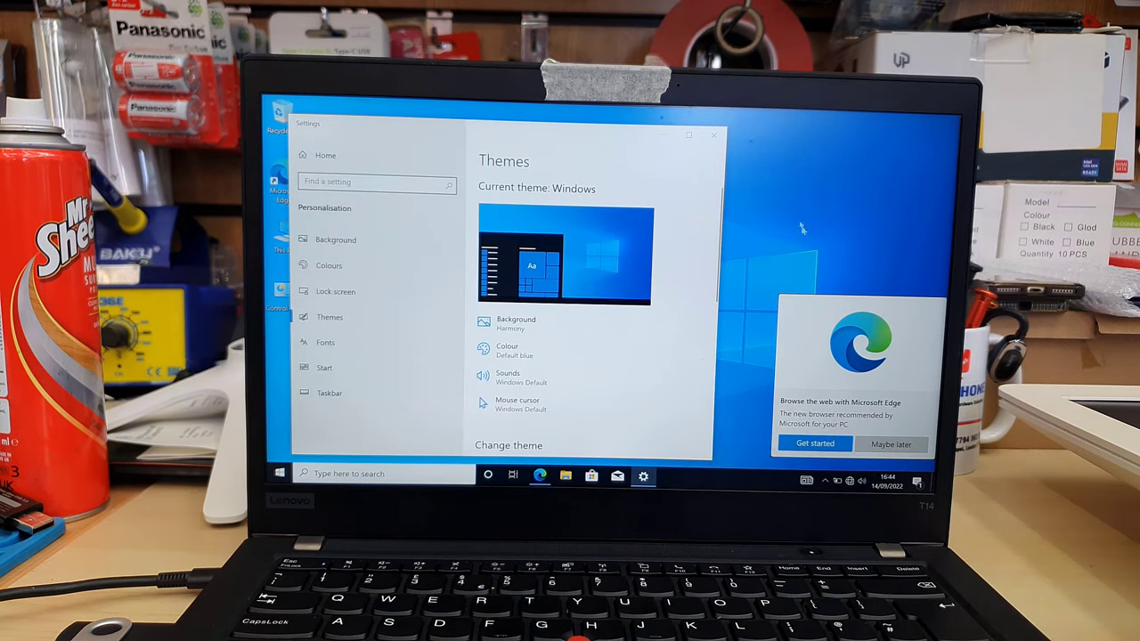
left_click(713, 136)
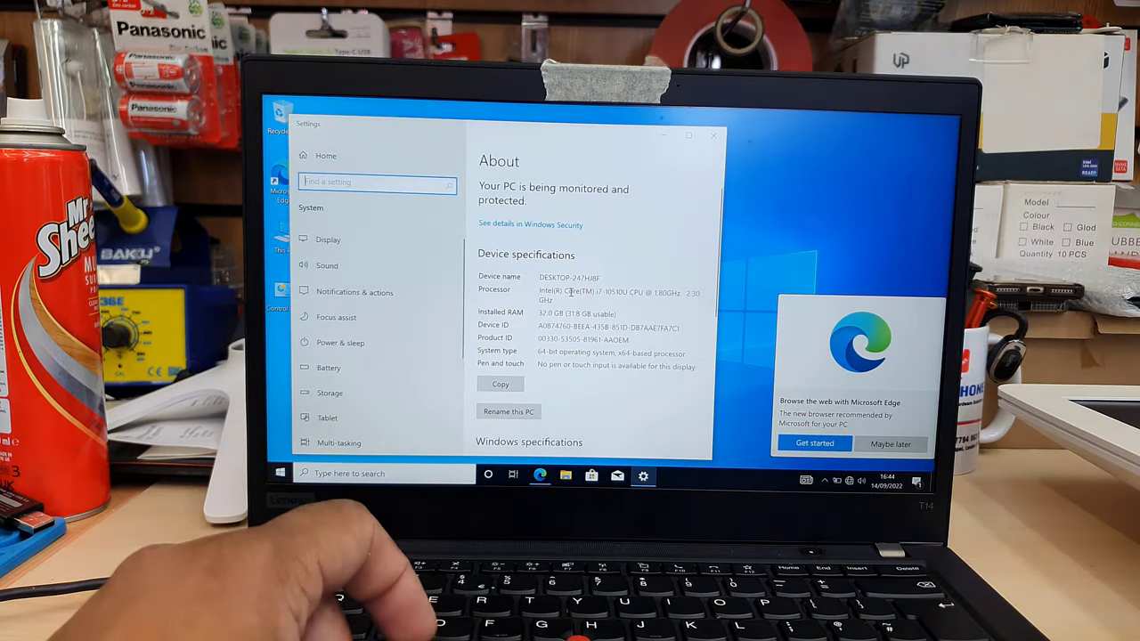
- Scroll About to Windows specifications: Windows 10 Pro, version 21H2, build 19044.1288
scroll("down", 3)
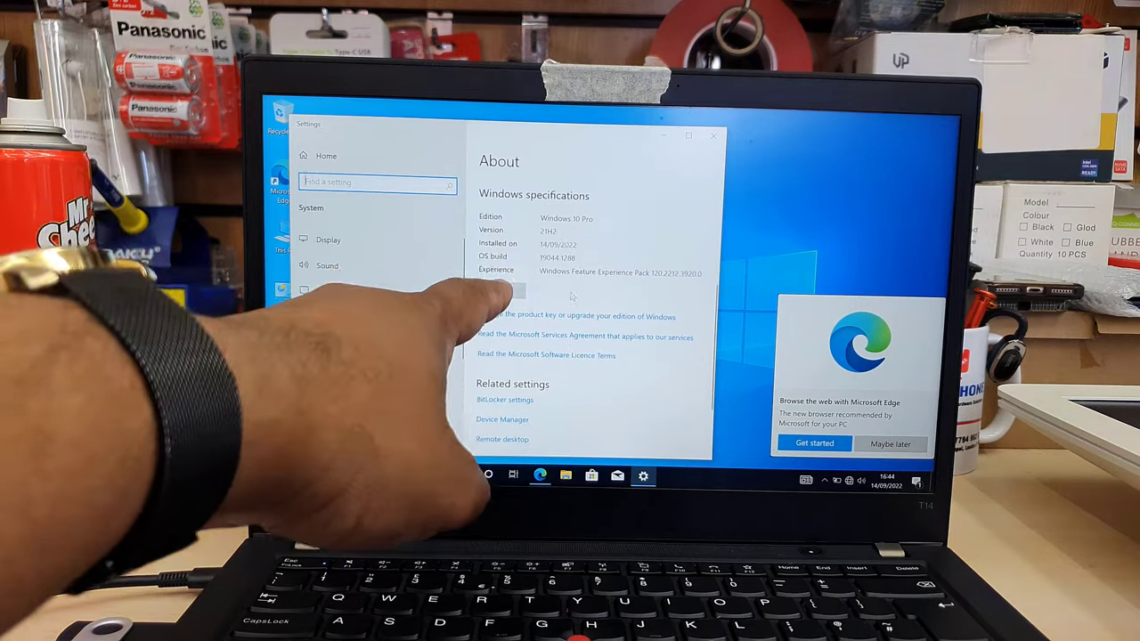